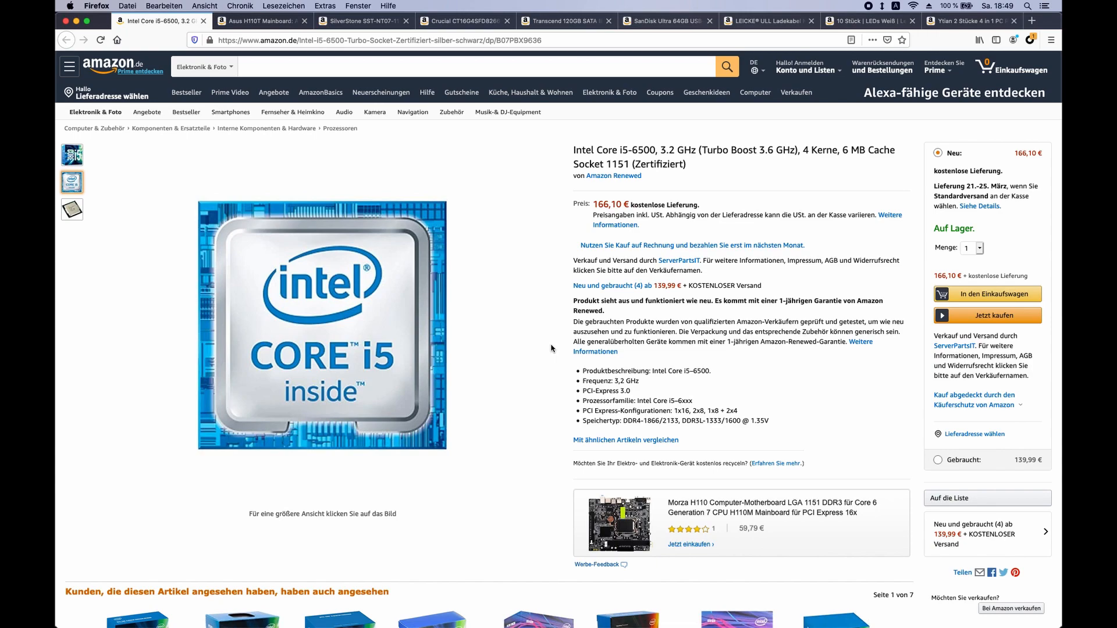
mouse_move(354, 93)
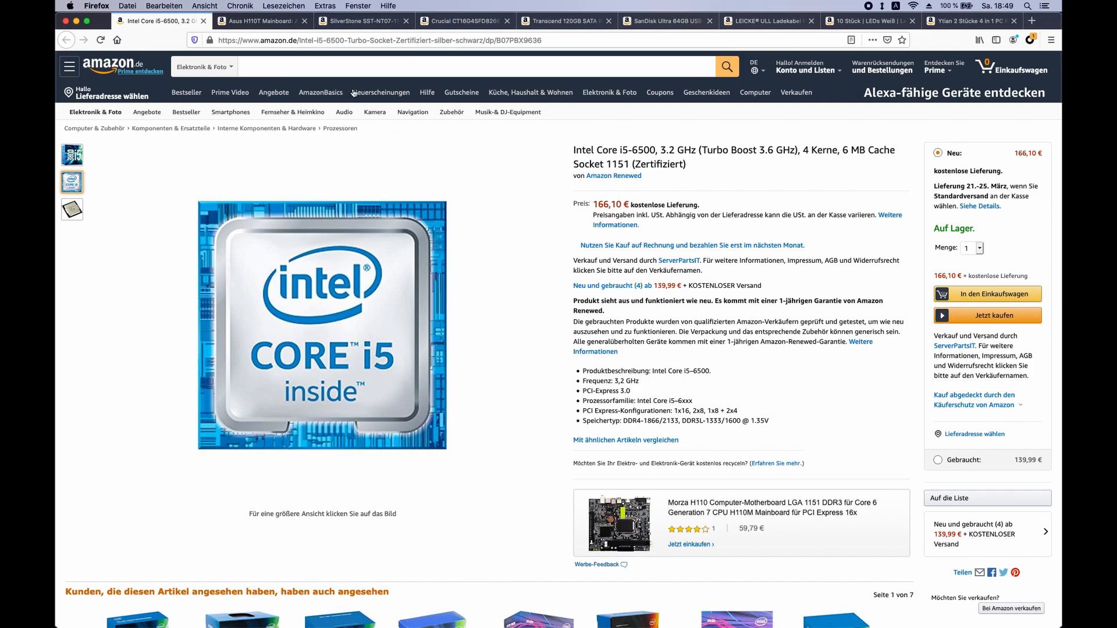
Step: Switch to the Asus H110T mini-ITX mainboard listing on Amazon.de
left_click(262, 21)
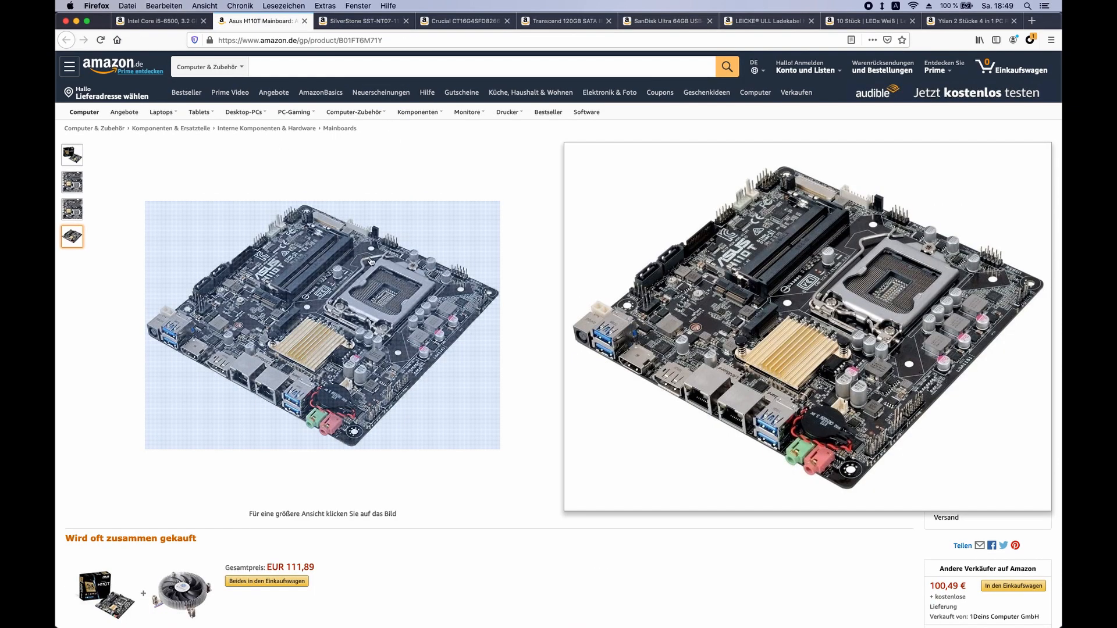
mouse_move(376, 277)
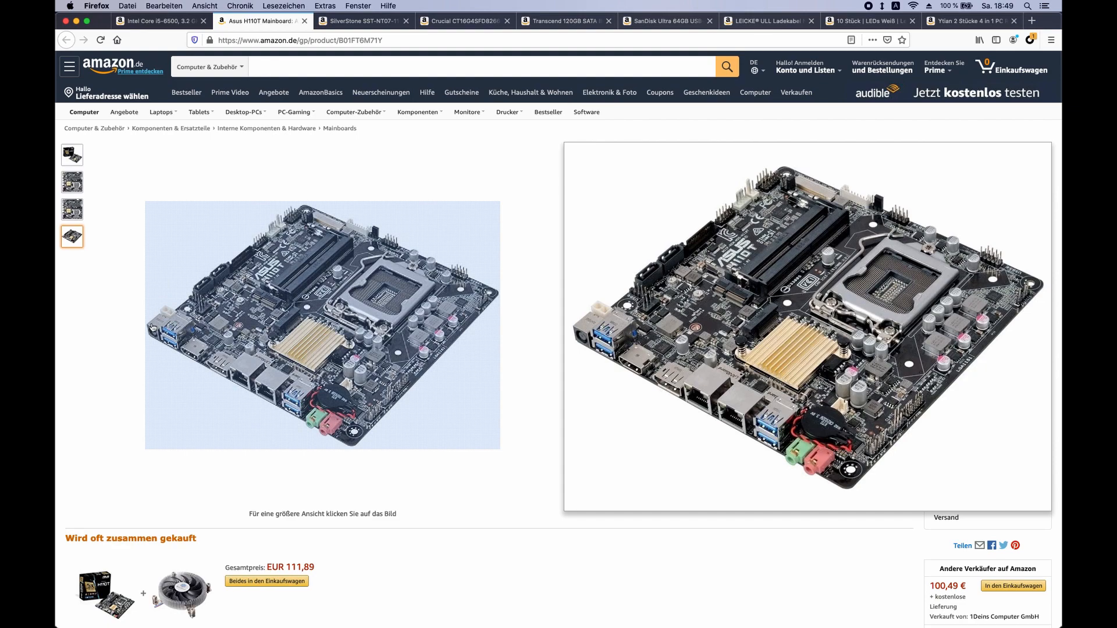
mouse_move(151, 350)
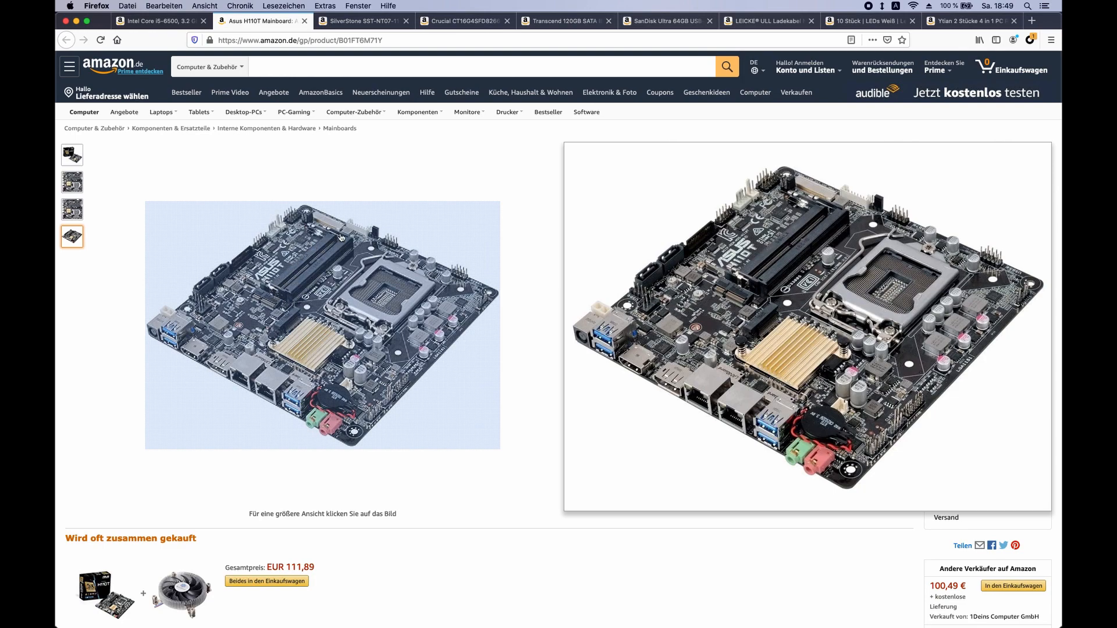
mouse_move(265, 303)
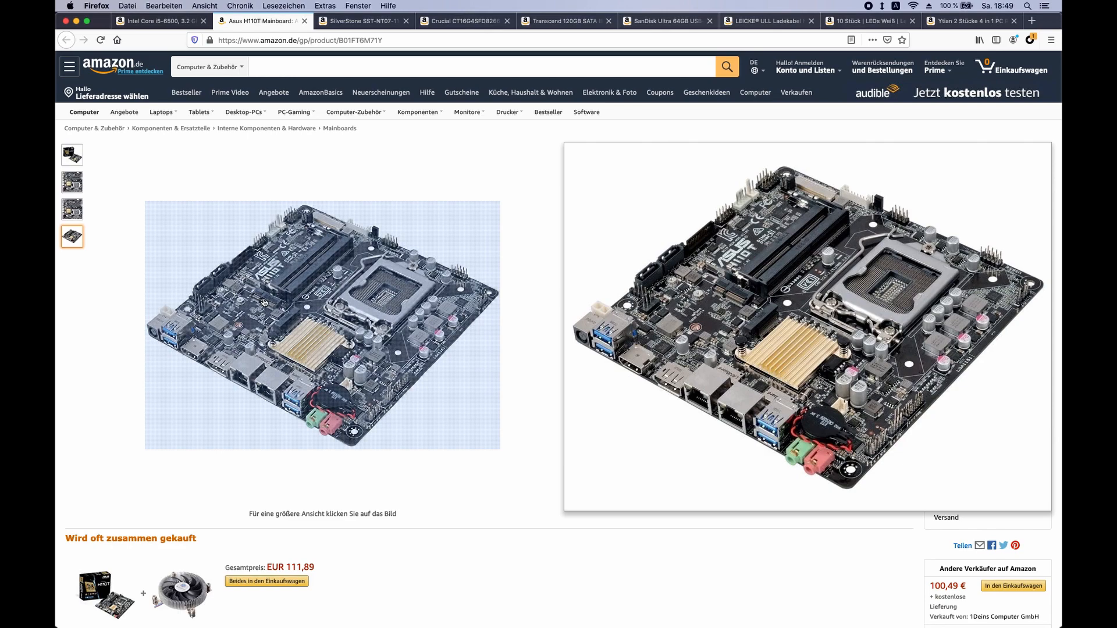
mouse_move(554, 272)
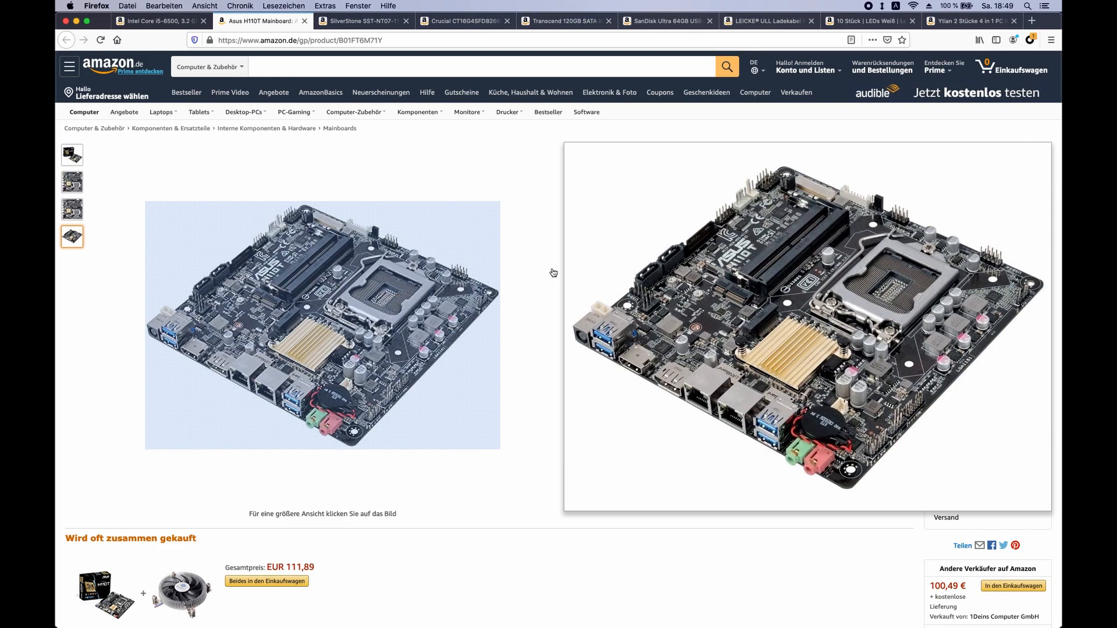
mouse_move(524, 169)
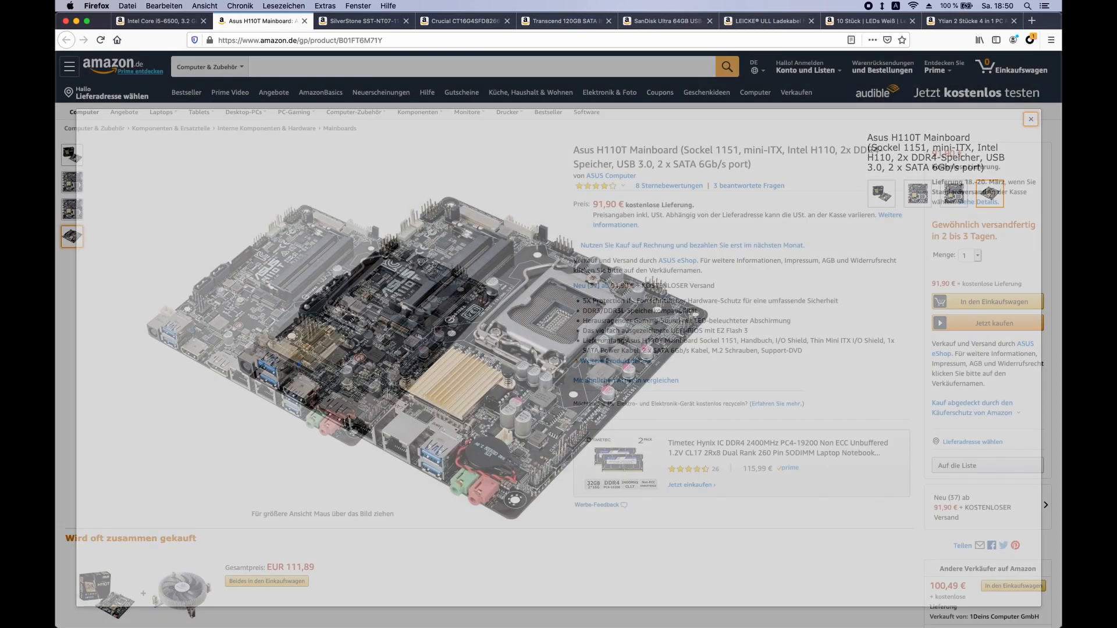
left_click(363, 20)
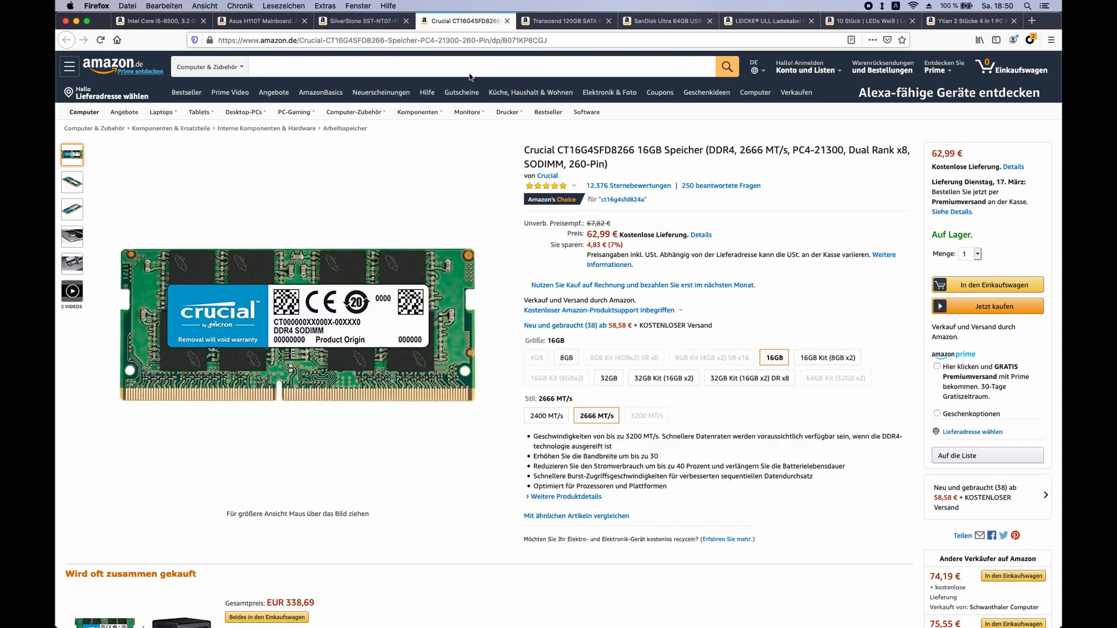
mouse_move(628, 170)
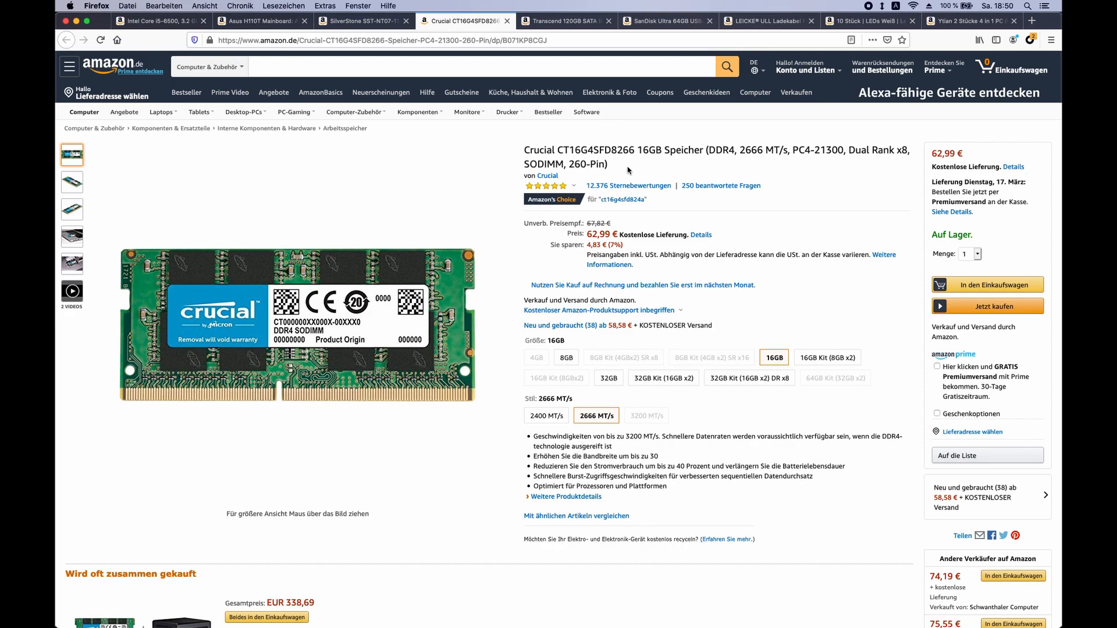
Step: View the Transcend 120GB MTS420S M.2 SSD listing, returning to it after the mainboard check
left_click(563, 20)
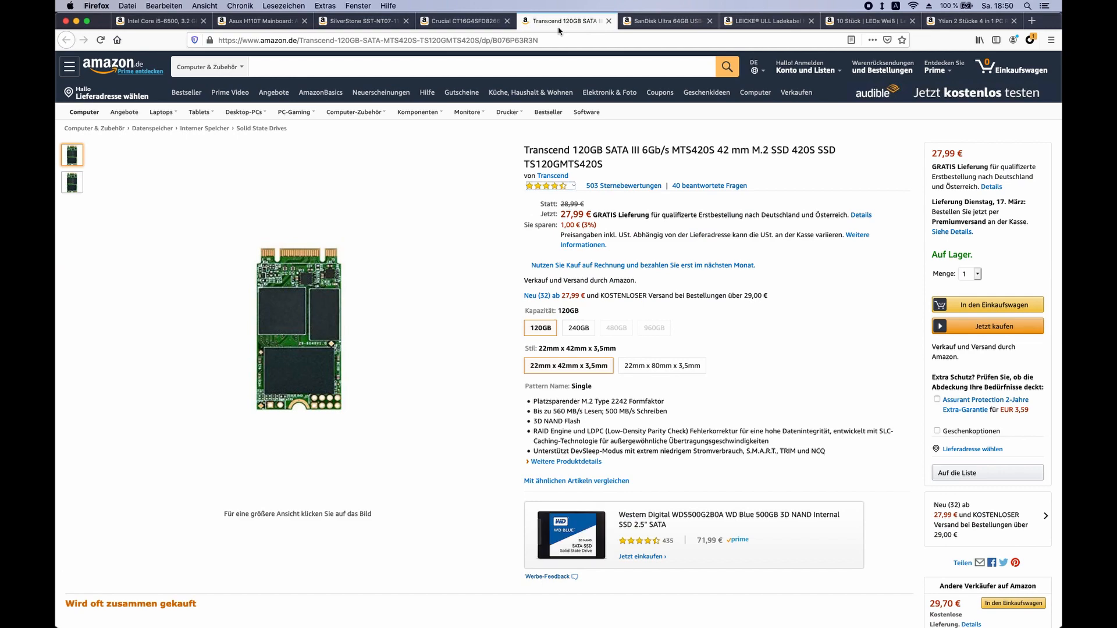
mouse_move(597, 160)
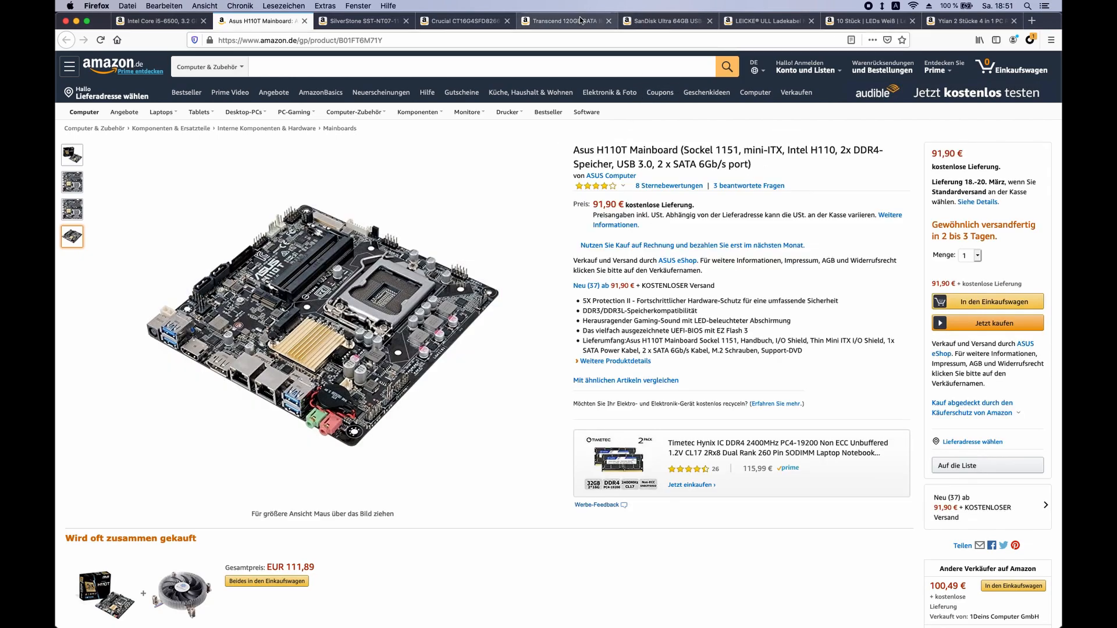
left_click(567, 20)
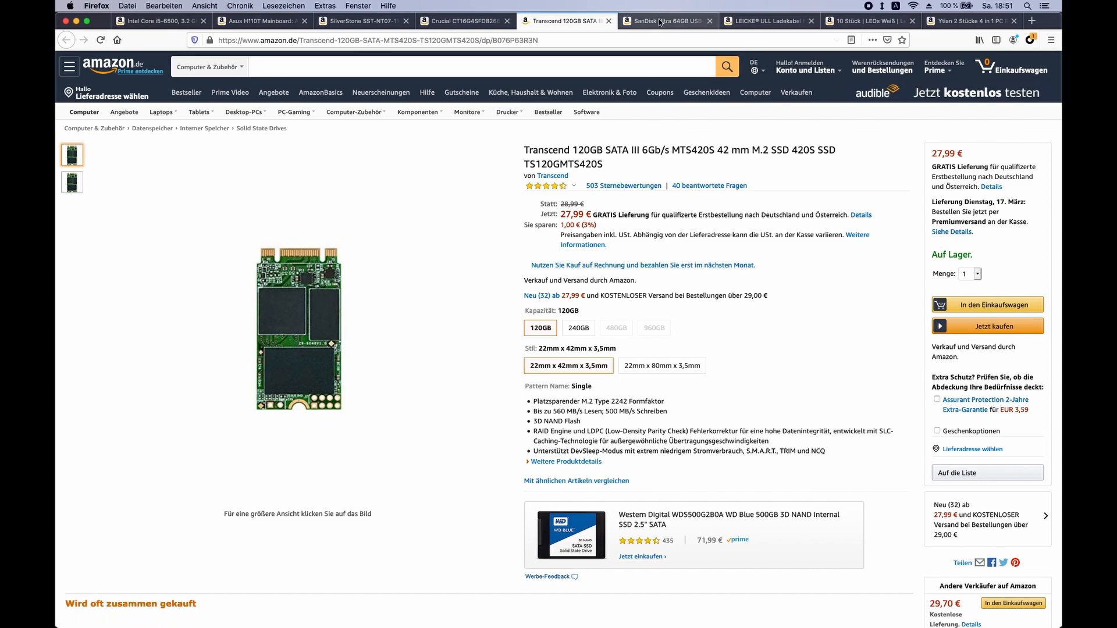
Step: View the SanDisk Ultra 64GB USB stick, then the LEICKE 90W power adapter listing
left_click(662, 21)
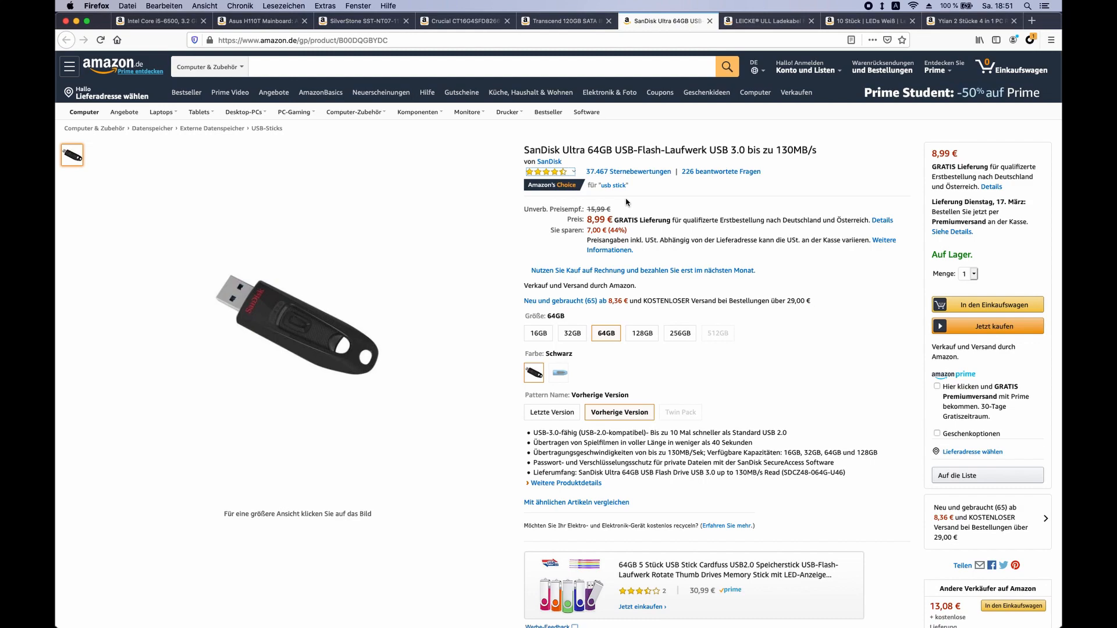
mouse_move(640, 194)
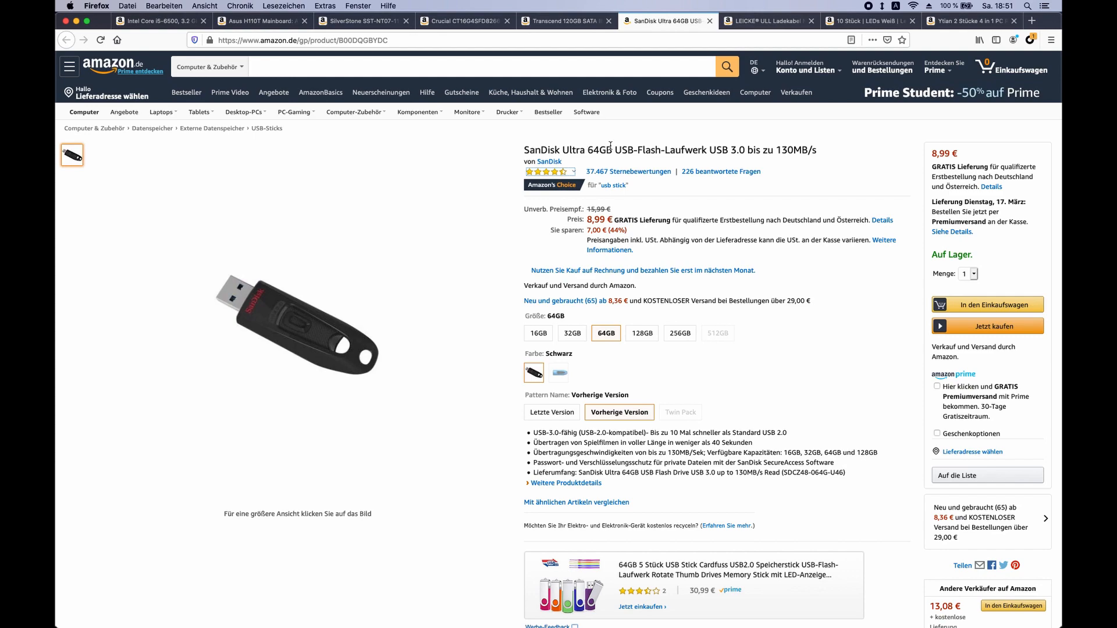
left_click(766, 21)
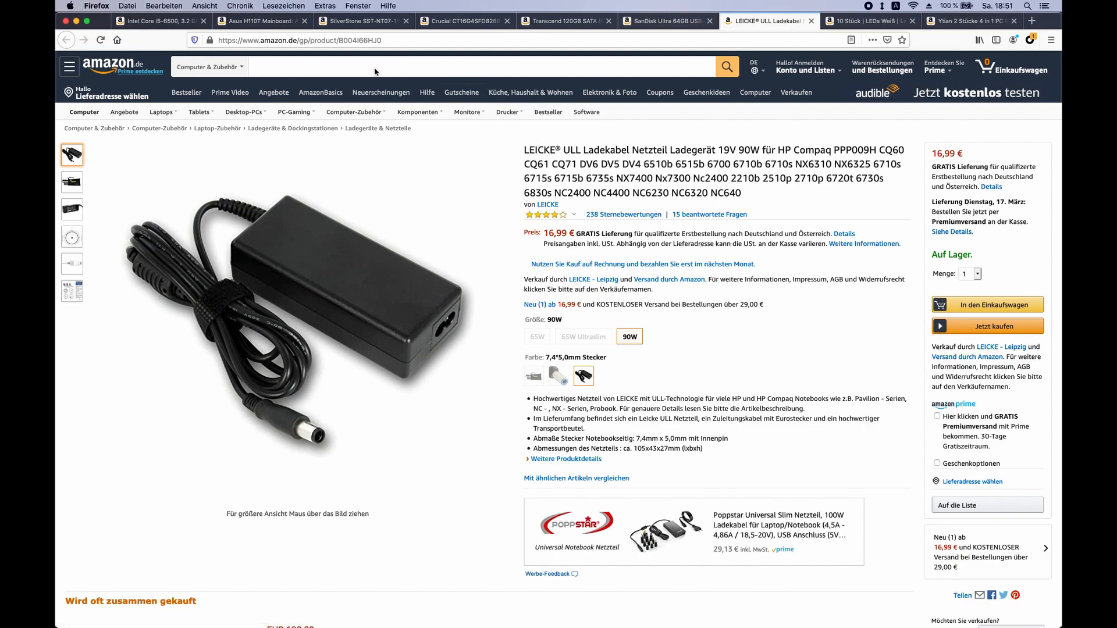
Step: View the 10-pack of white 5 mm LEDs from Christian's TechnikShop
left_click(262, 20)
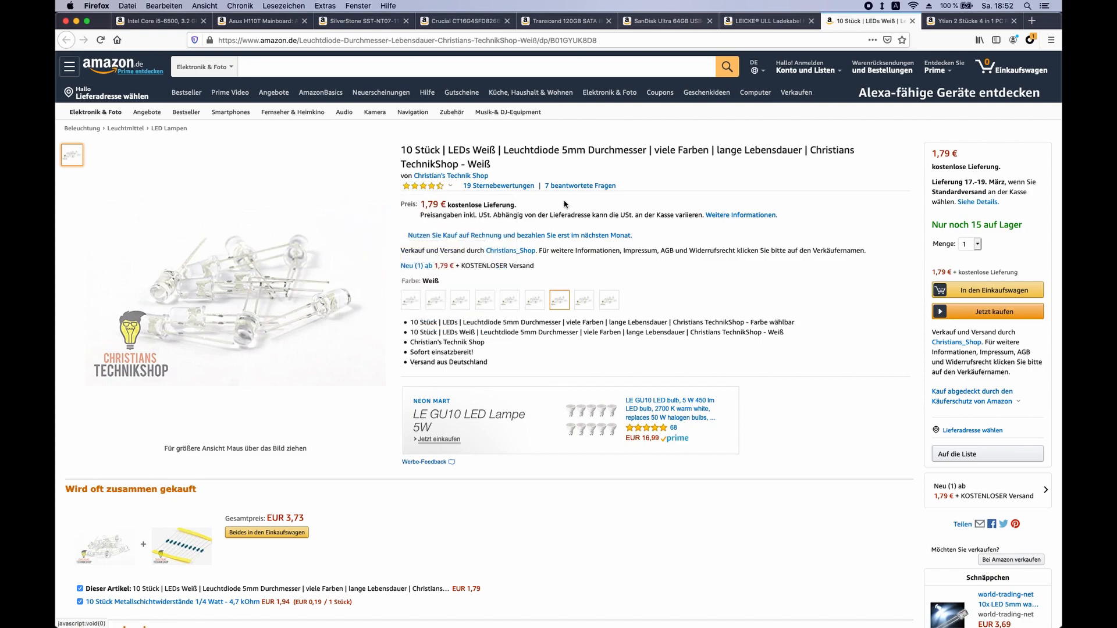
Step: View the Ytian 2-pack of 4-in-1 ATX power/reset switch cables listing
left_click(970, 20)
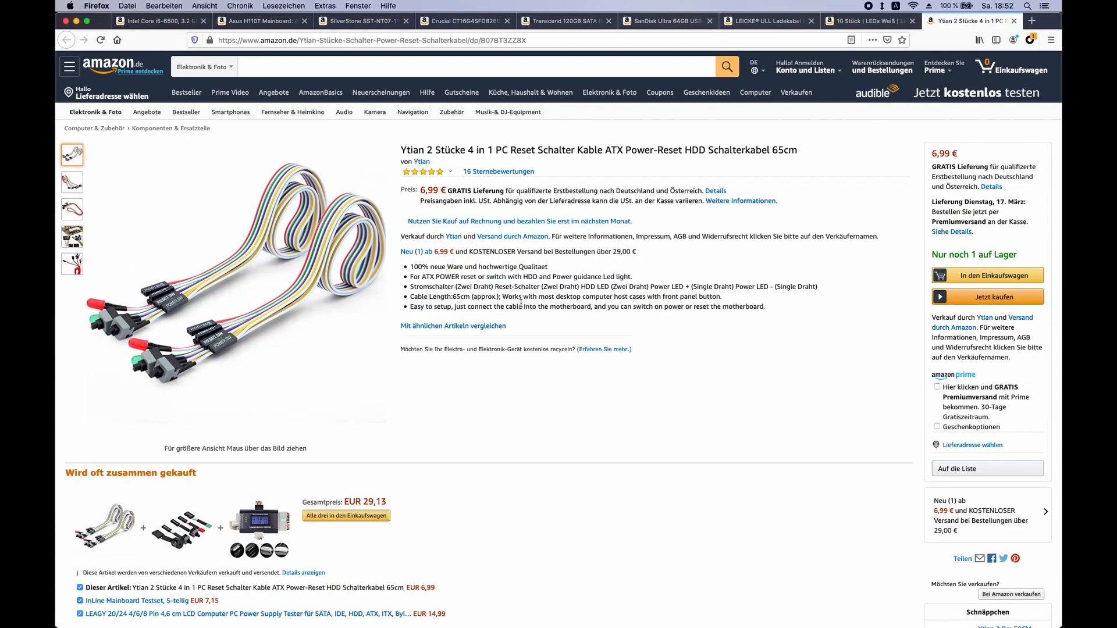
mouse_move(187, 364)
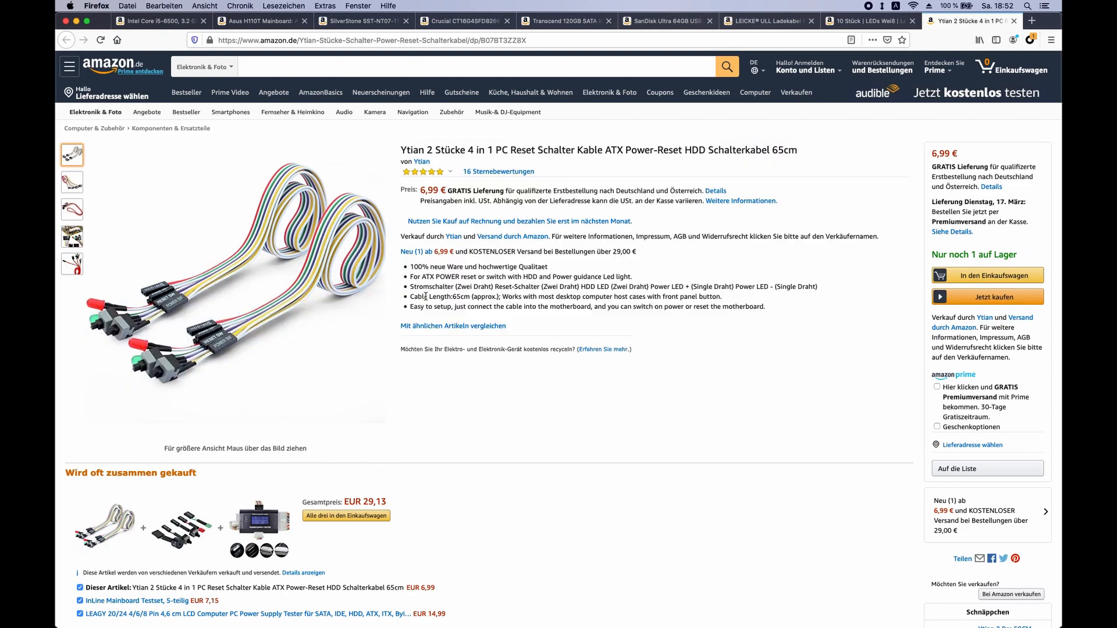
mouse_move(450, 304)
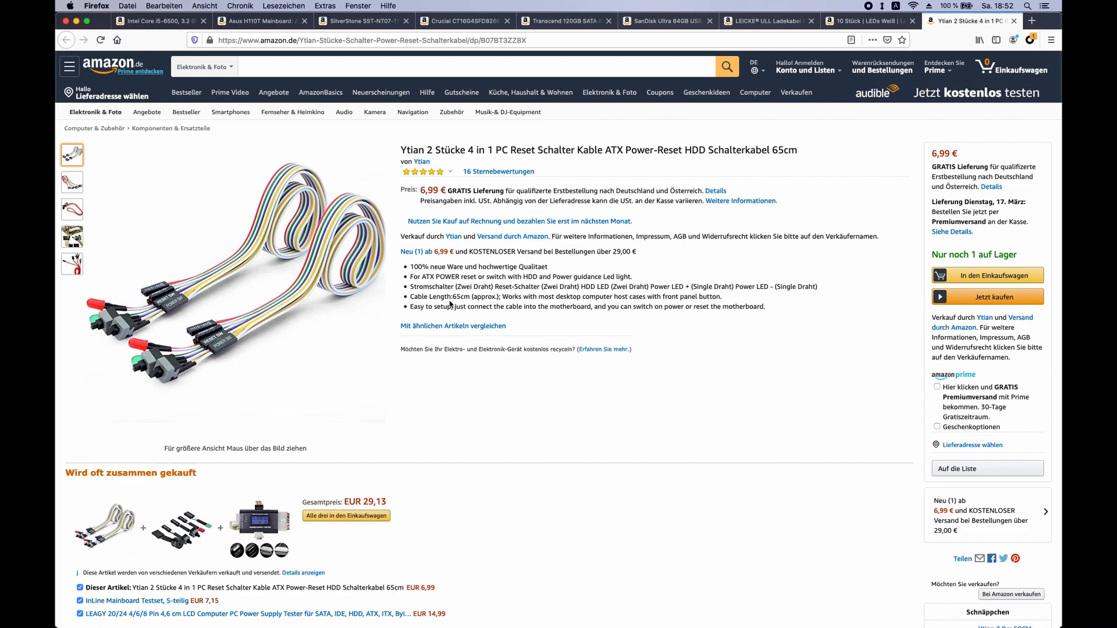
mouse_move(523, 392)
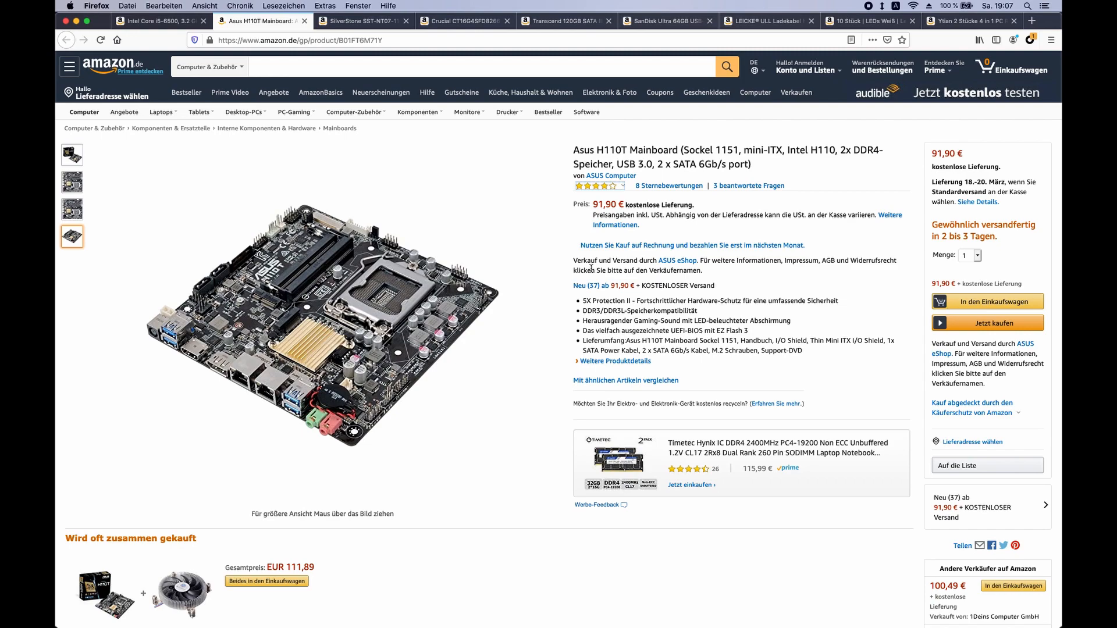
mouse_move(322, 325)
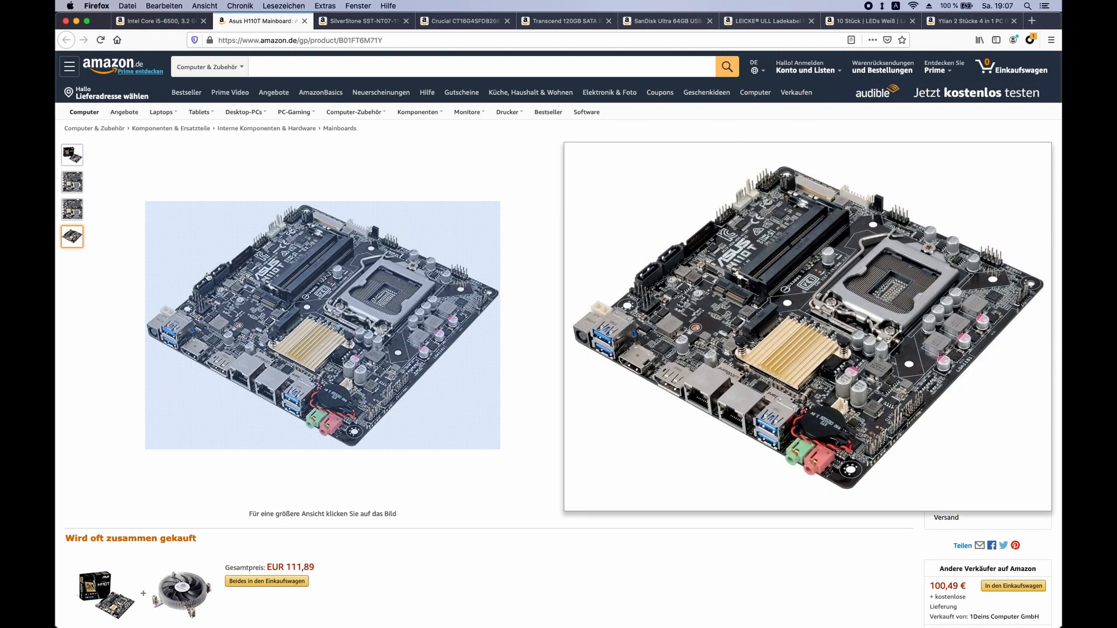
mouse_move(489, 298)
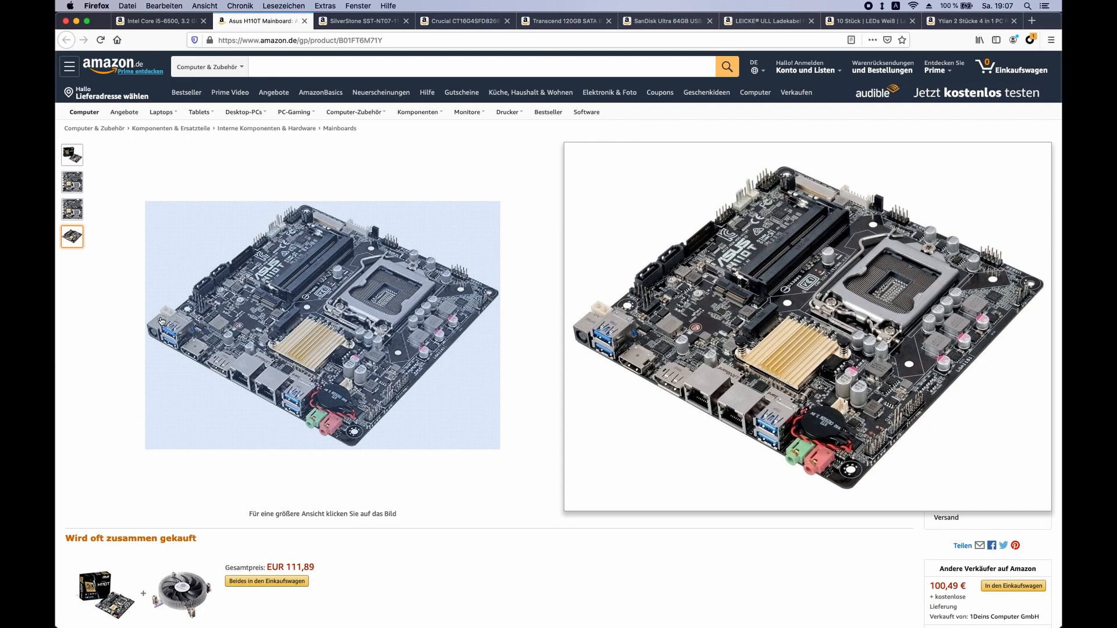
mouse_move(163, 322)
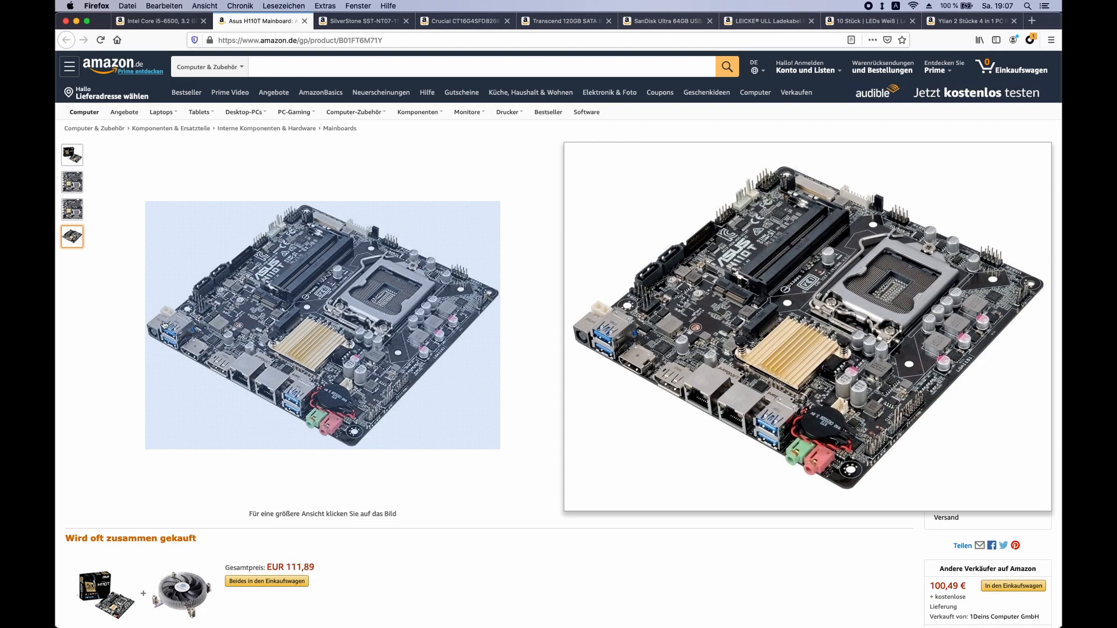